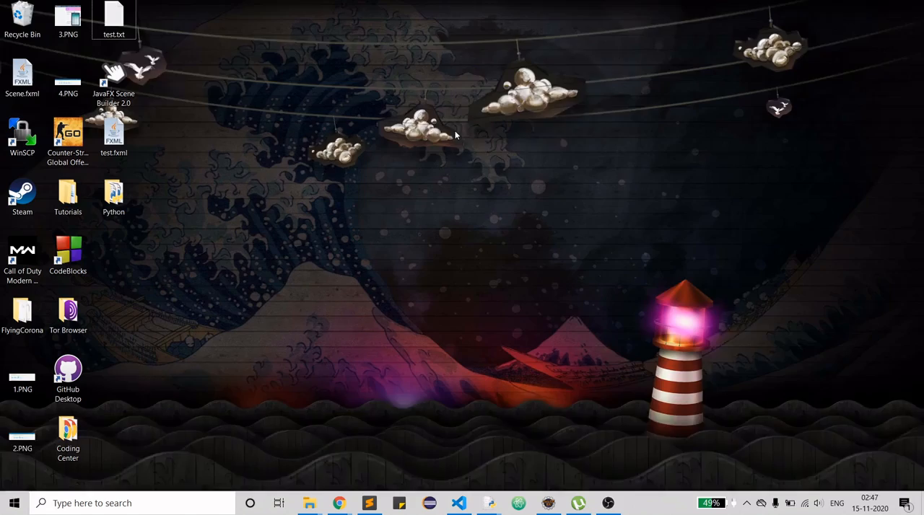
Open the desktop Python folder and reveal its full path in the address bar
{"action": "double_click", "coordinate": [113, 195]}
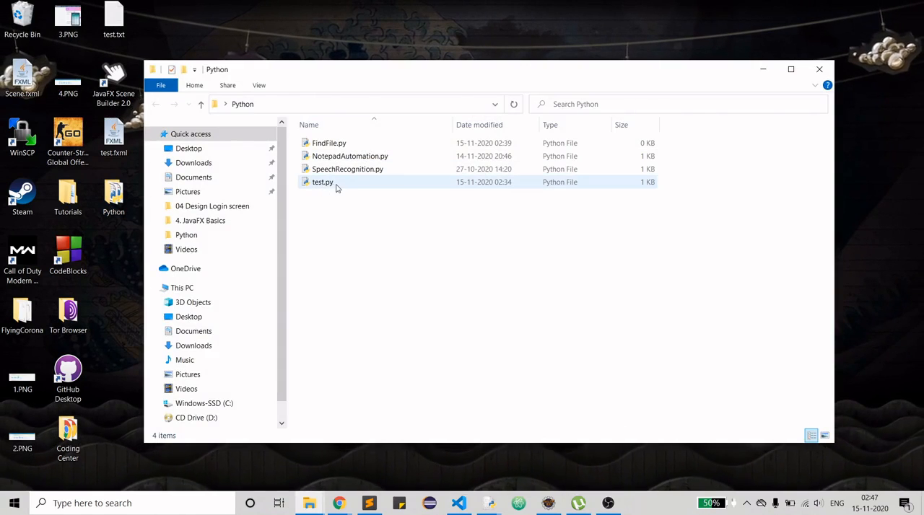
{"action": "mouse_move", "coordinate": [323, 182]}
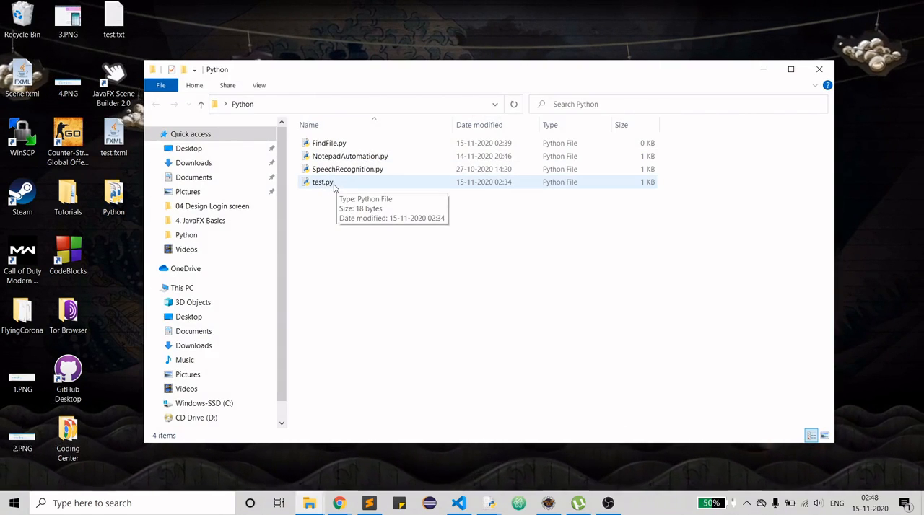
{"action": "left_click", "coordinate": [361, 104]}
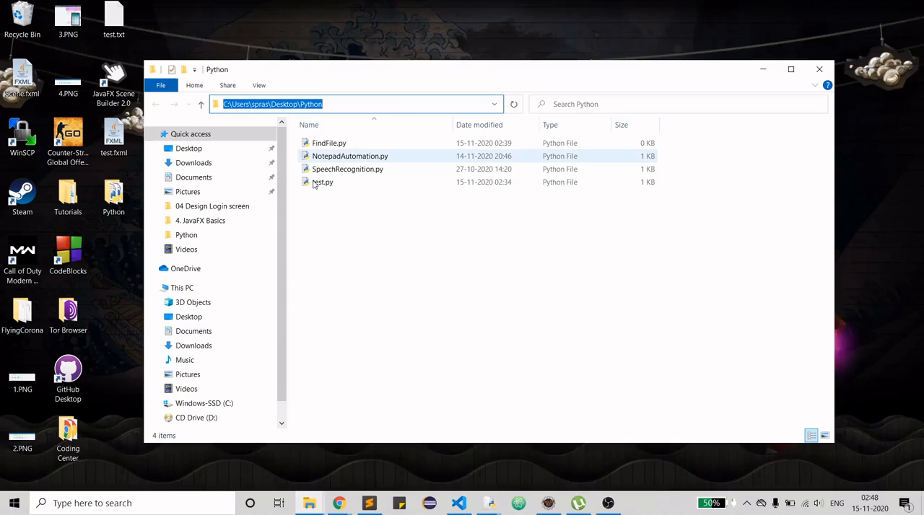
{"action": "mouse_move", "coordinate": [335, 197]}
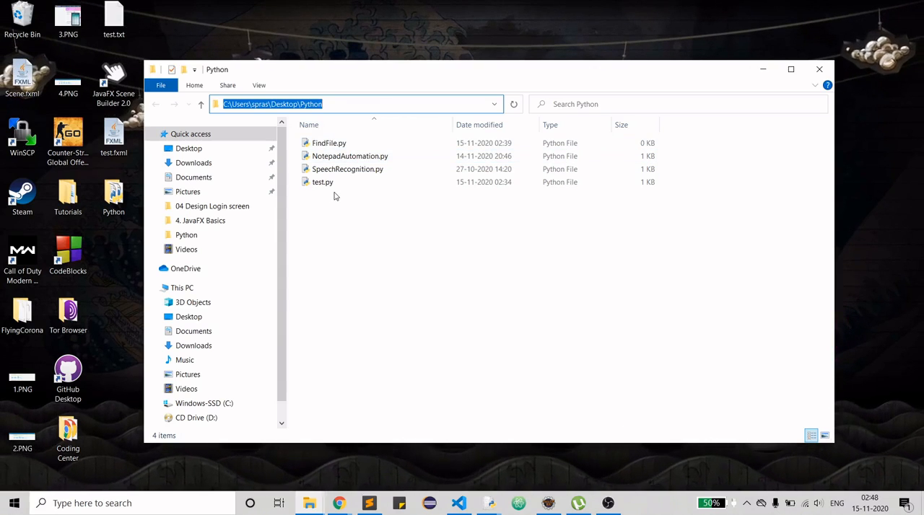
{"action": "left_click", "coordinate": [322, 181]}
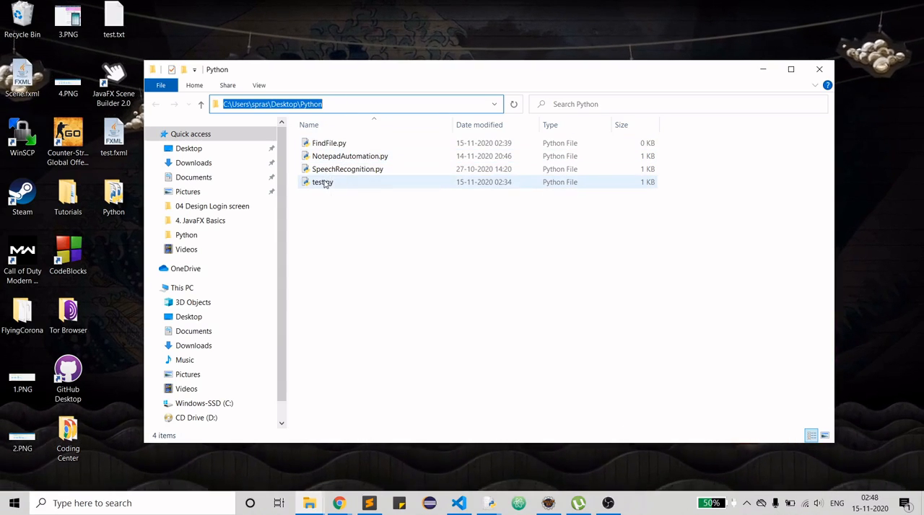
{"action": "mouse_move", "coordinate": [323, 182]}
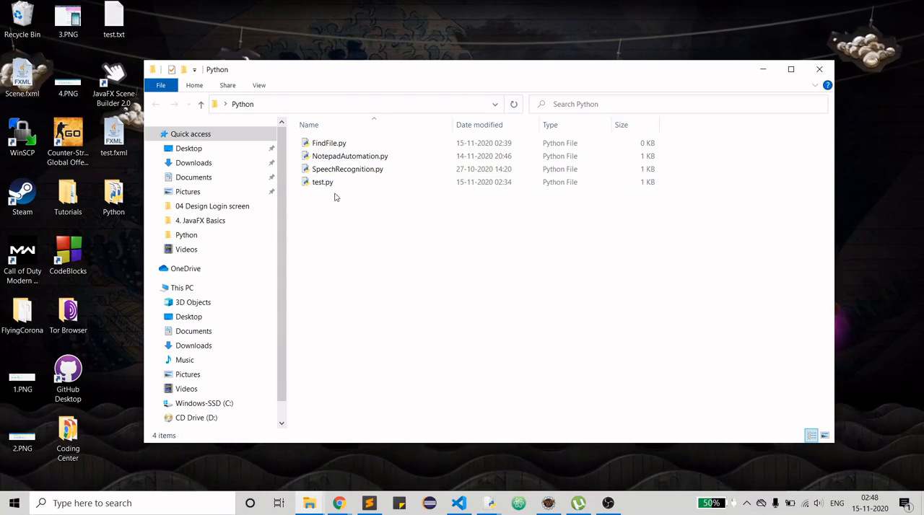
{"action": "right_click", "coordinate": [322, 181]}
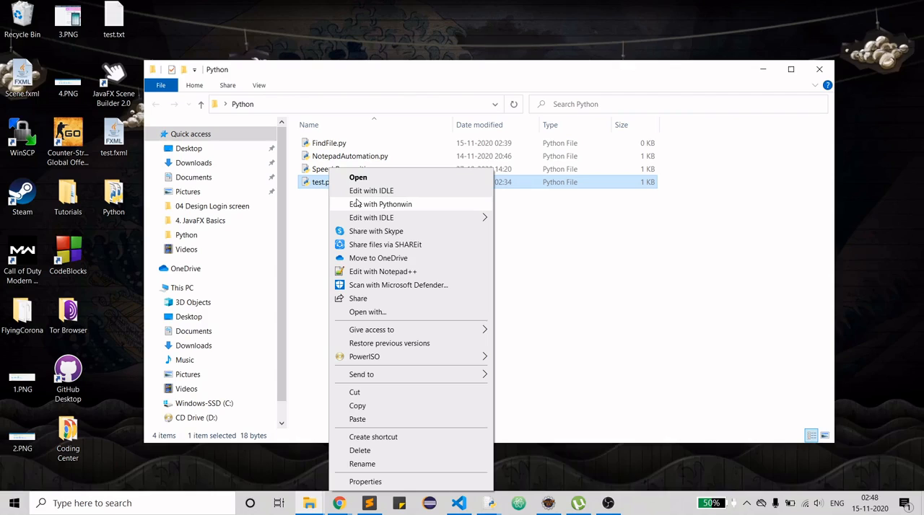
{"action": "left_click", "coordinate": [371, 190]}
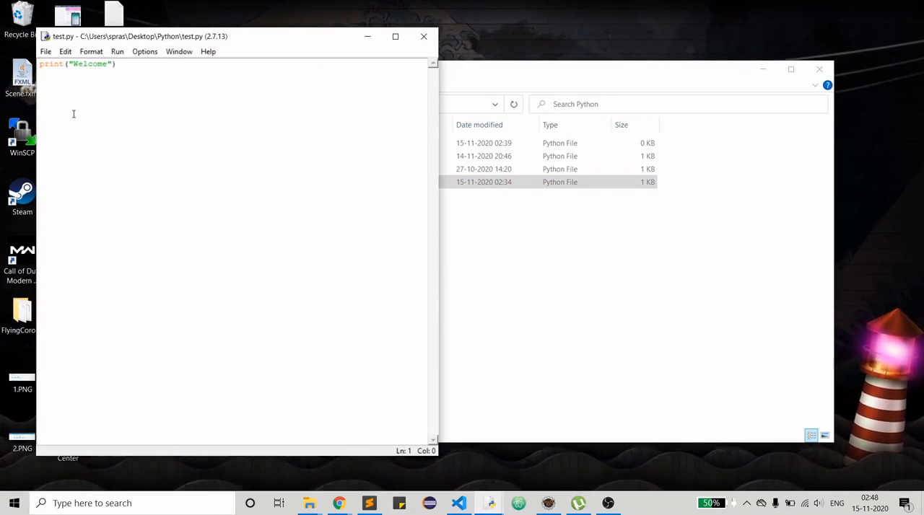
{"action": "mouse_move", "coordinate": [425, 36]}
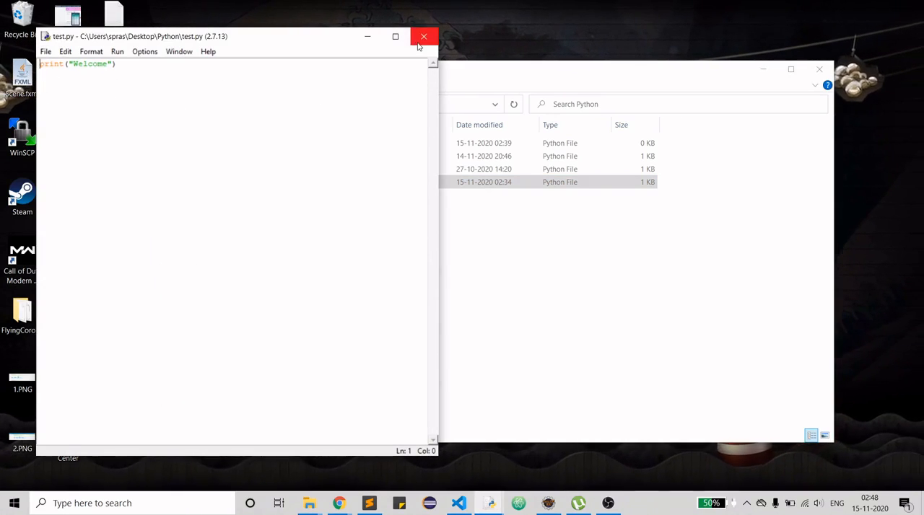
{"action": "left_click", "coordinate": [424, 37]}
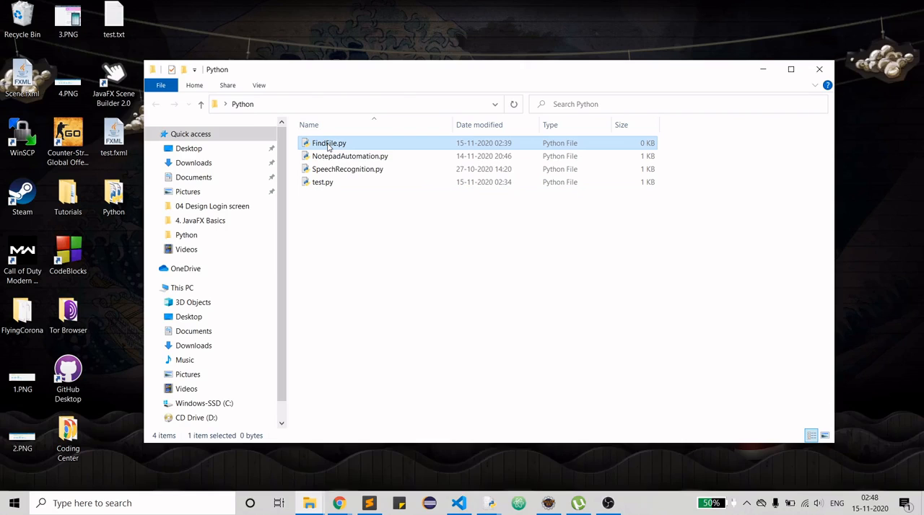
{"action": "right_click", "coordinate": [329, 143]}
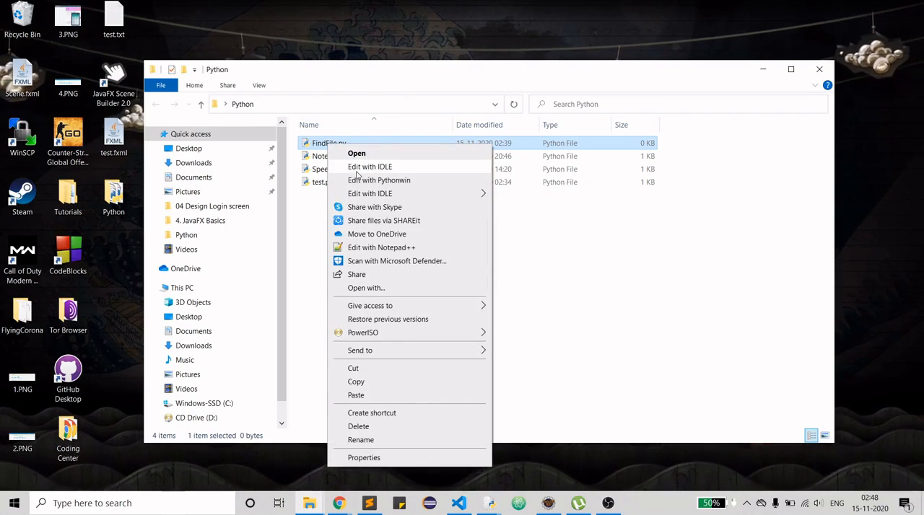
{"action": "left_click", "coordinate": [369, 168]}
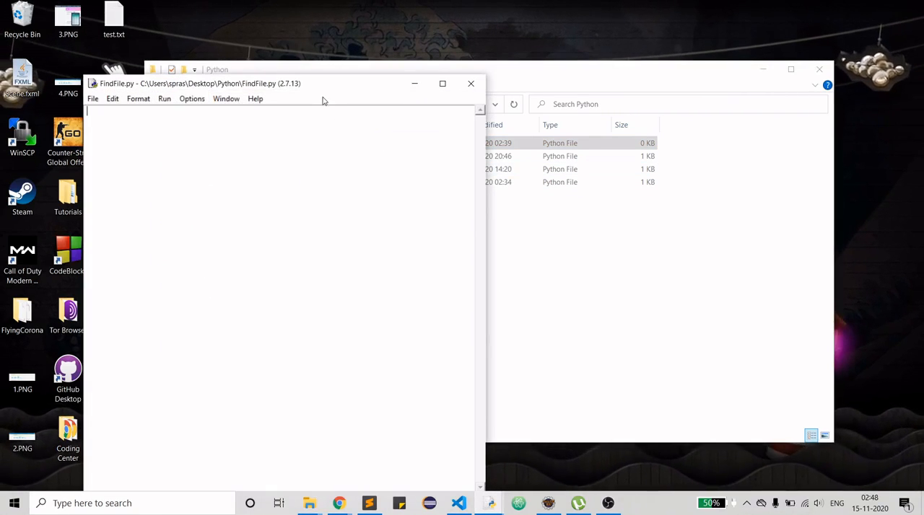
{"action": "mouse_move", "coordinate": [315, 92]}
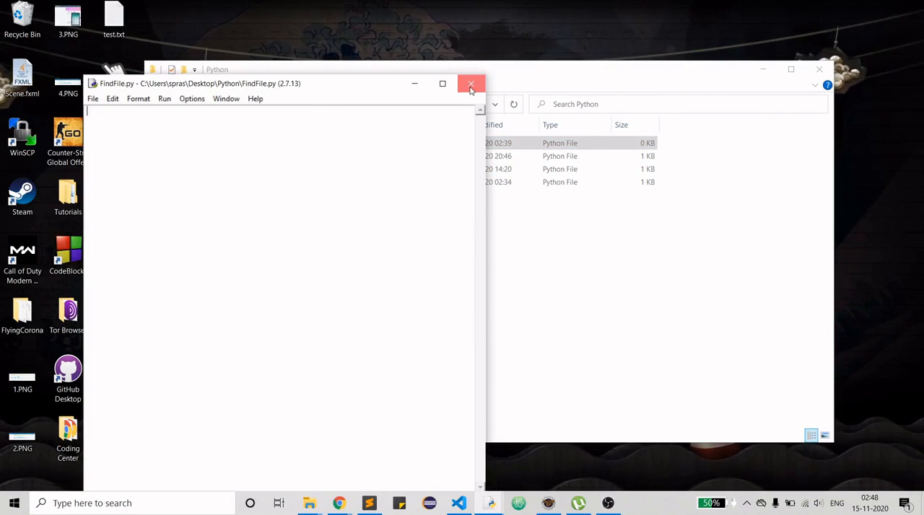
{"action": "left_click", "coordinate": [471, 84]}
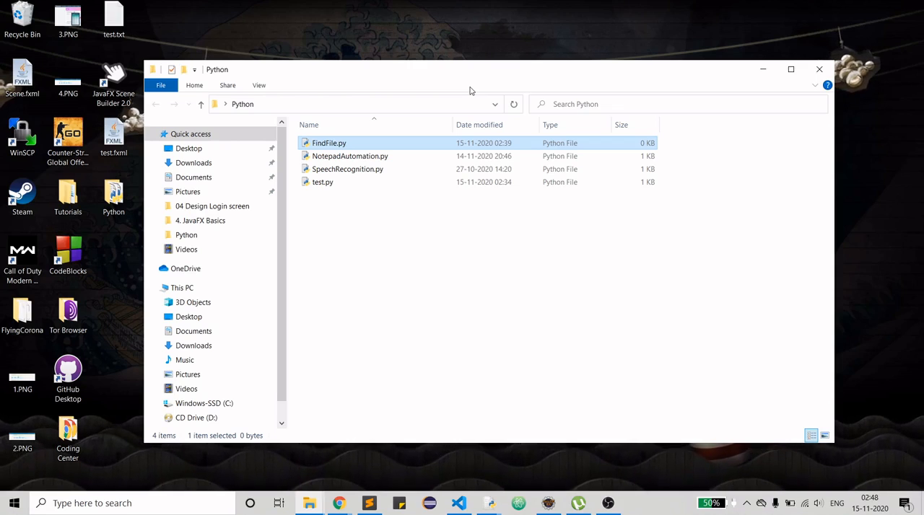
{"action": "mouse_move", "coordinate": [488, 503]}
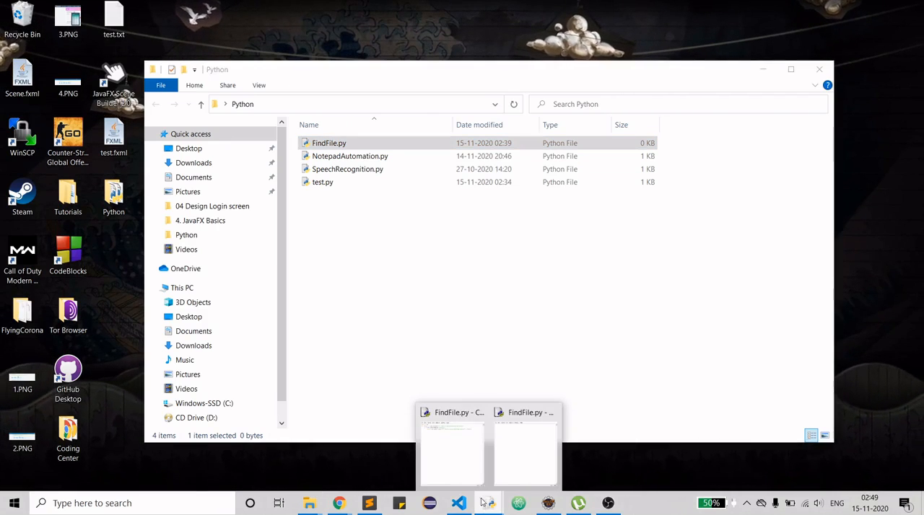
Reopen test.py in IDLE via Edit with IDLE, then close its editor window
{"action": "left_click", "coordinate": [451, 447]}
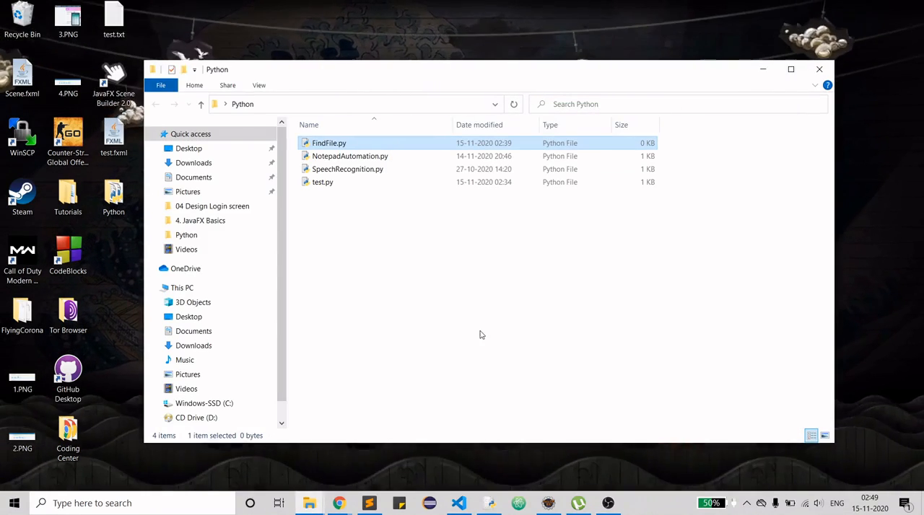
{"action": "double_click", "coordinate": [329, 142]}
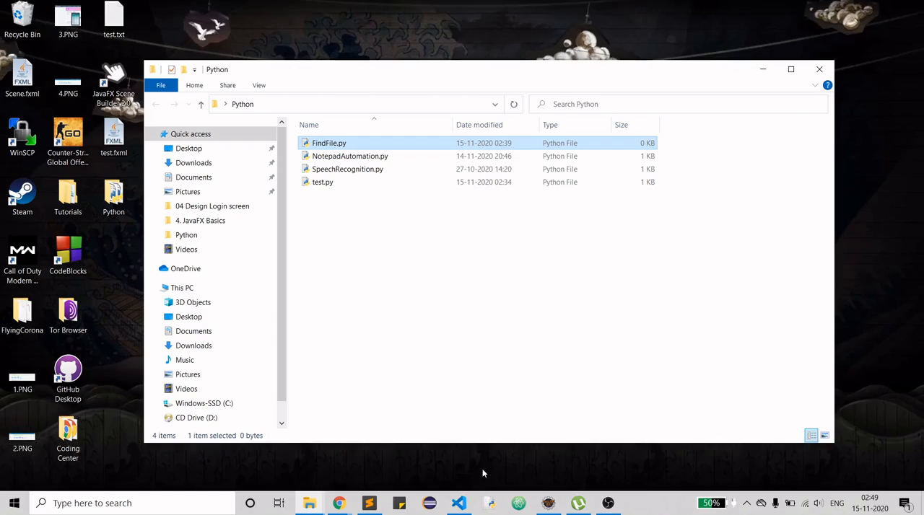
{"action": "right_click", "coordinate": [329, 143]}
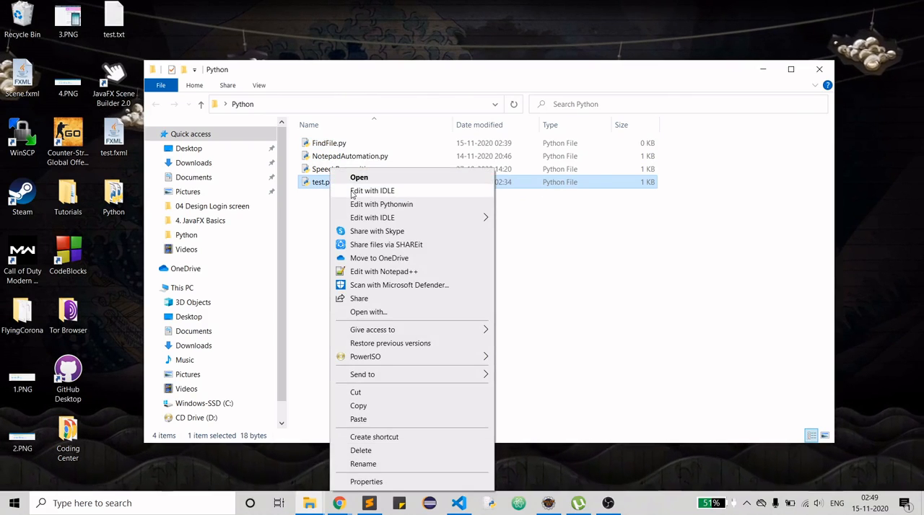
{"action": "left_click", "coordinate": [373, 191]}
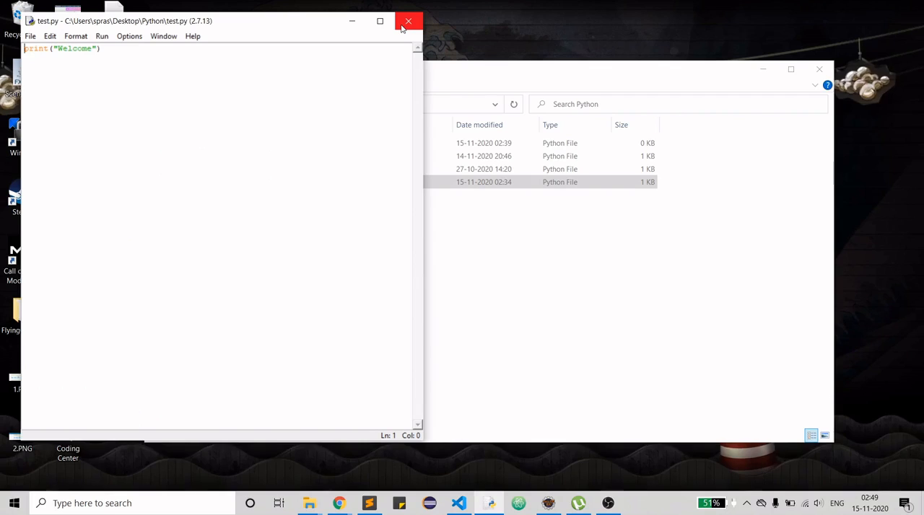
{"action": "mouse_move", "coordinate": [408, 20]}
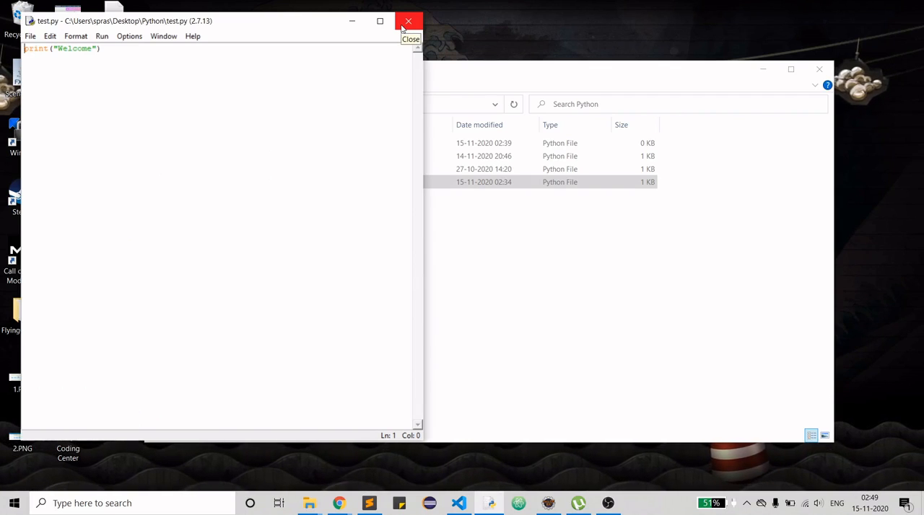
{"action": "left_click", "coordinate": [408, 20]}
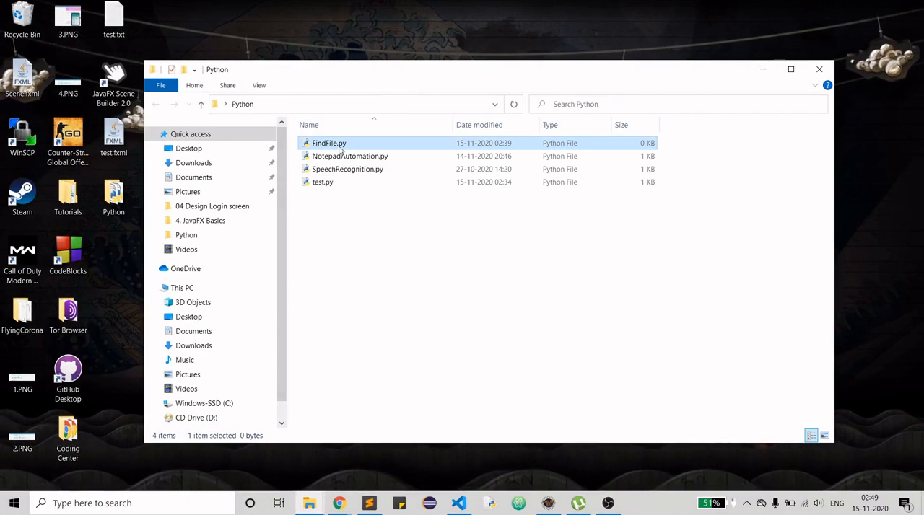
Open the empty FindFile.py in the IDLE editor via Edit with IDLE
{"action": "right_click", "coordinate": [329, 143]}
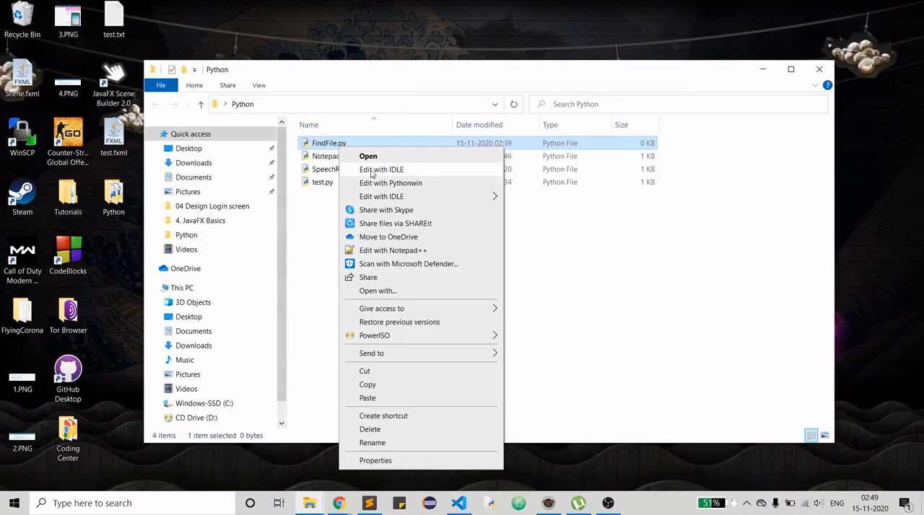
{"action": "left_click", "coordinate": [381, 169]}
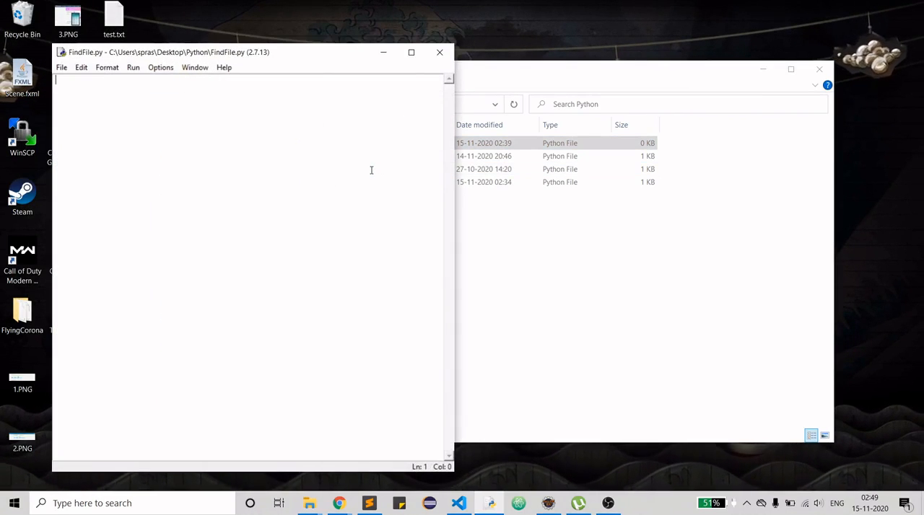
Write import os and a for loop over os.listdir("C:\Users\spras\Desktop\Python")
{"action": "type", "text": "import os"}
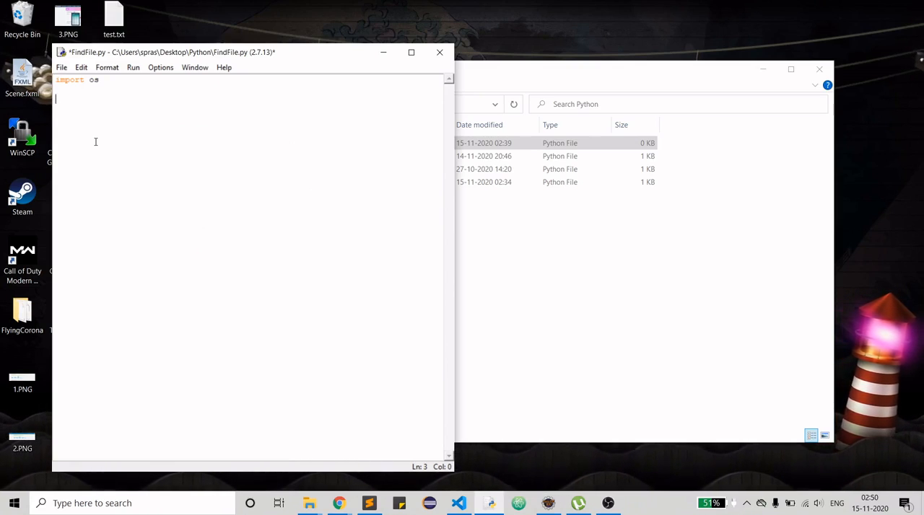
{"action": "type", "text": "for file"}
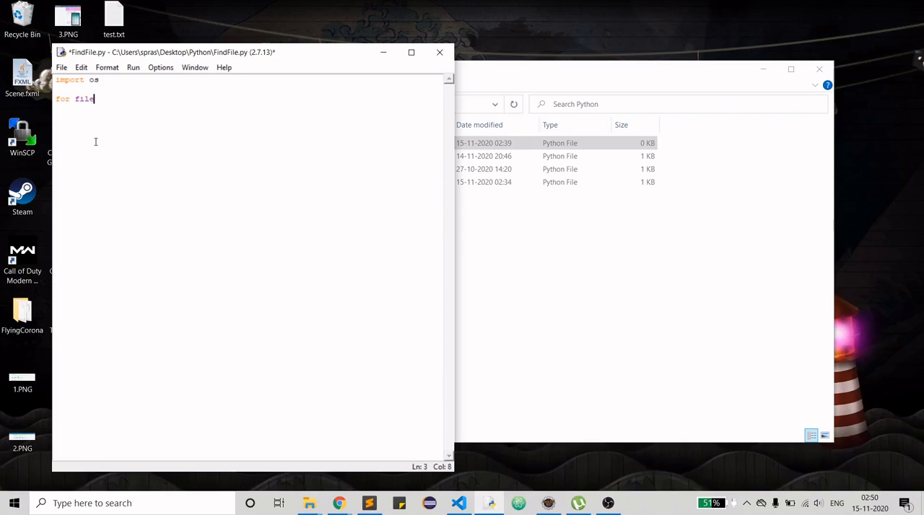
{"action": "type", "text": "in"}
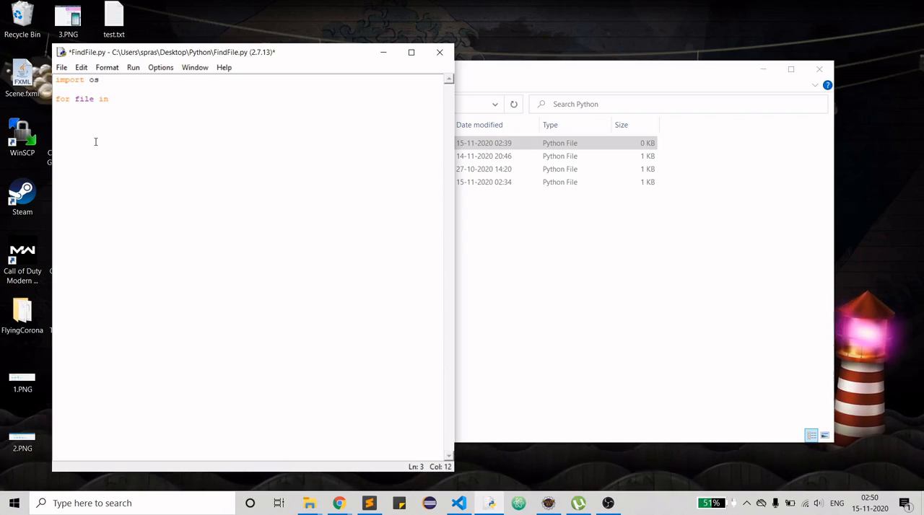
{"action": "type", "text": "os"}
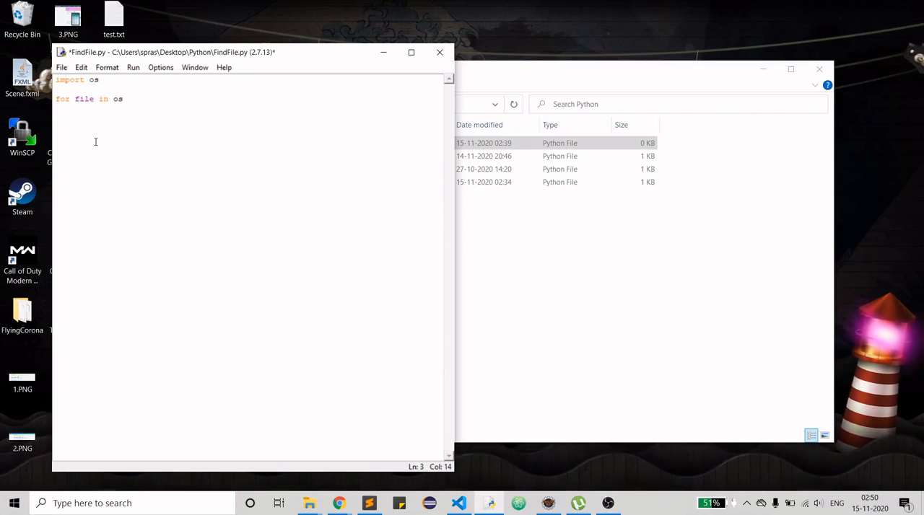
{"action": "type", "text": ".li"}
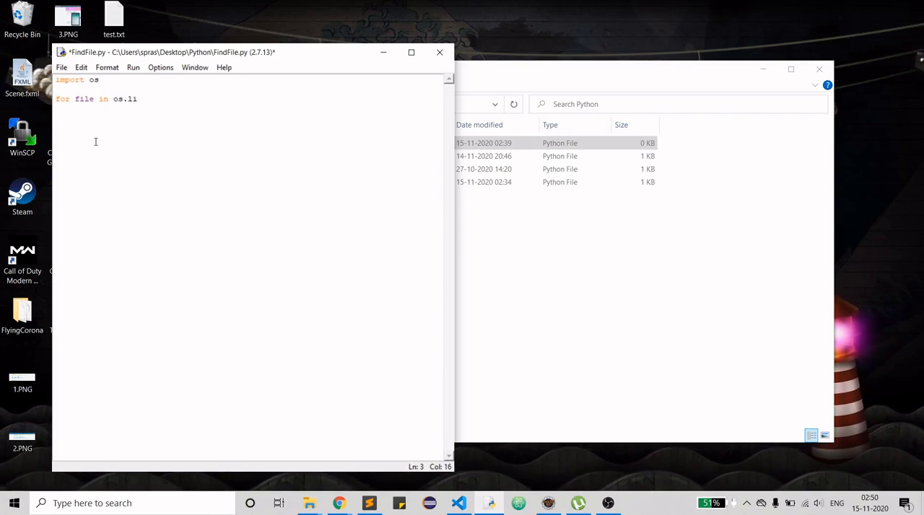
{"action": "type", "text": "st"}
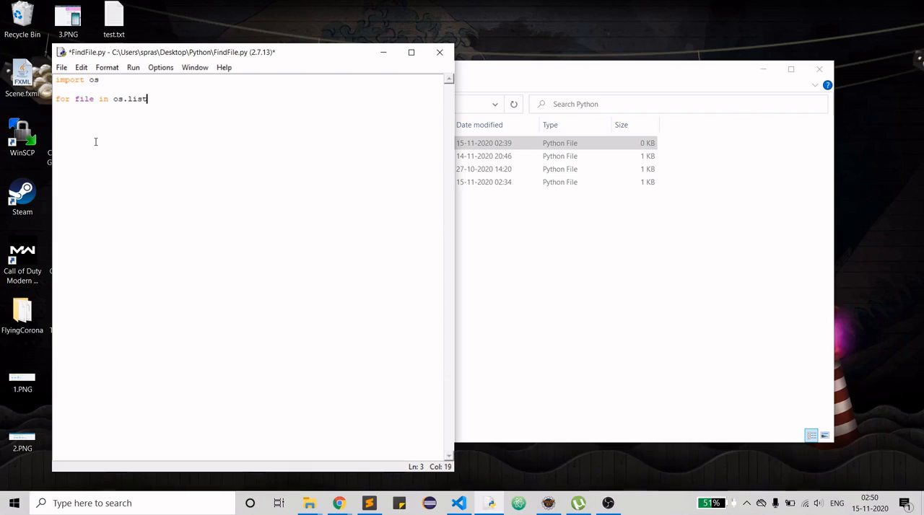
{"action": "type", "text": "dir()"}
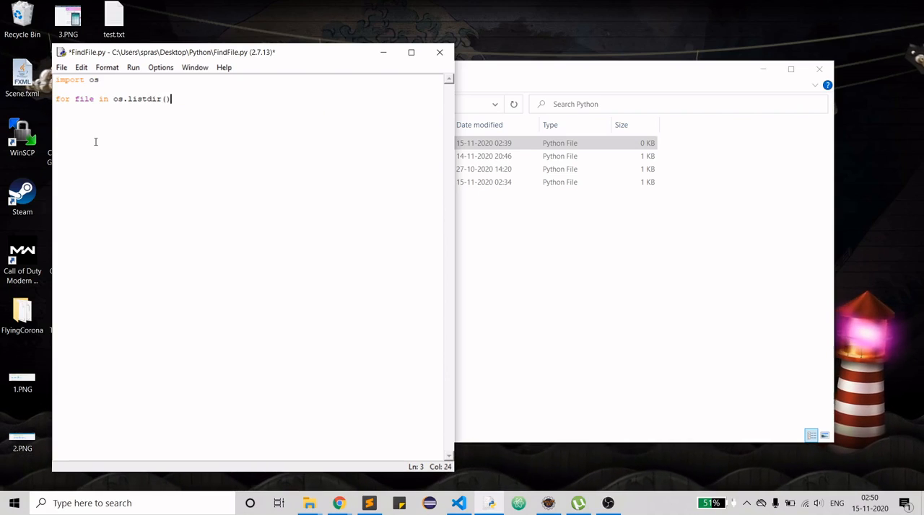
{"action": "key", "text": "Backspace"}
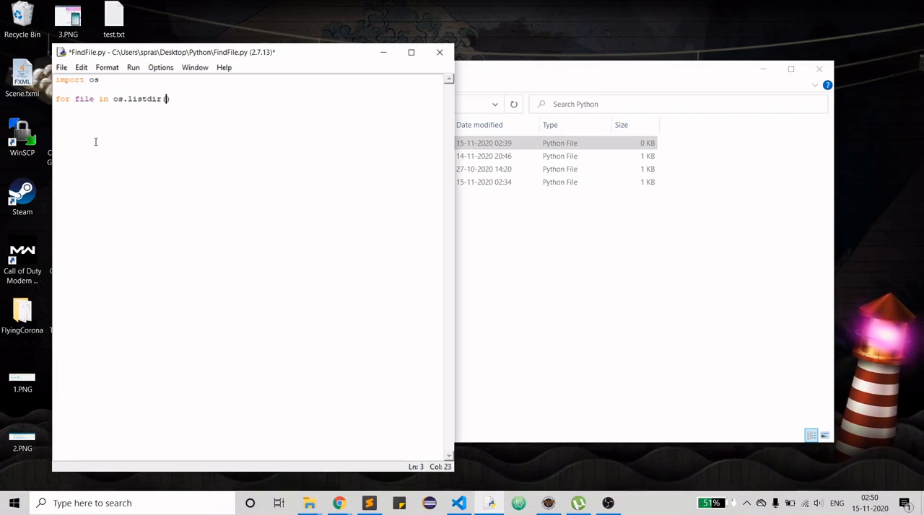
{"action": "type", "text": "\"C:\\Users\\spras\\Desktop\\Python\""}
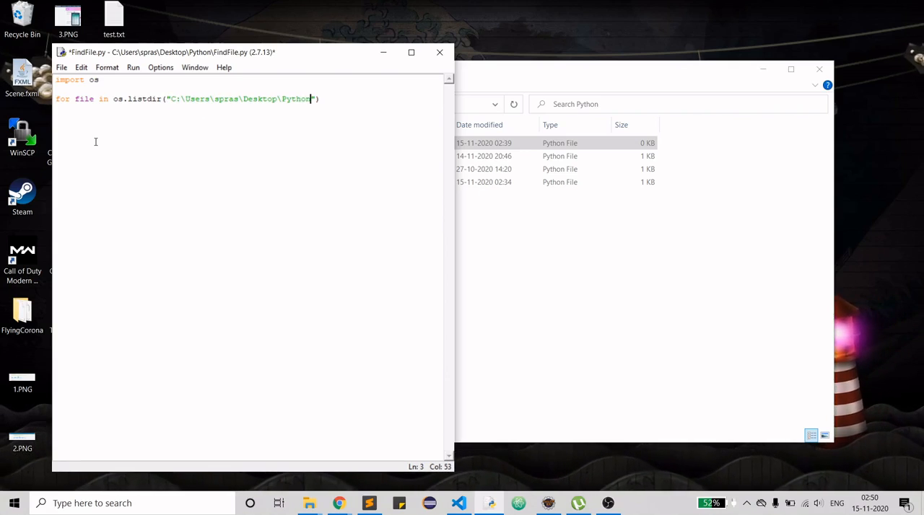
{"action": "type", "text": "\")"}
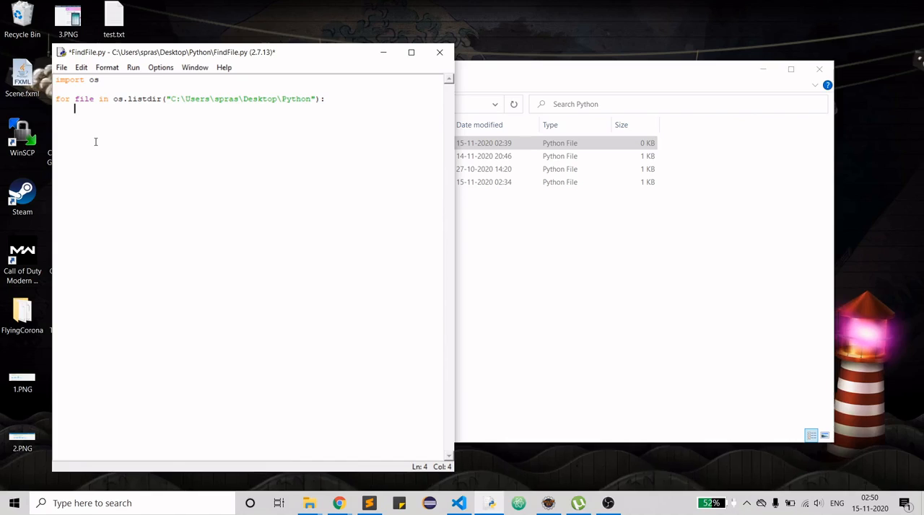
Add print(file) inside the loop and save the script
{"action": "type", "text": "print"}
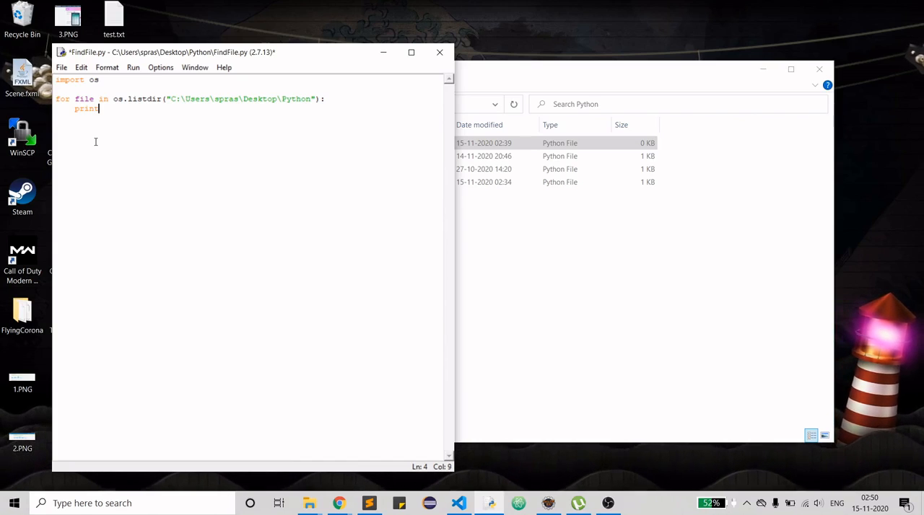
{"action": "type", "text": "(fi)"}
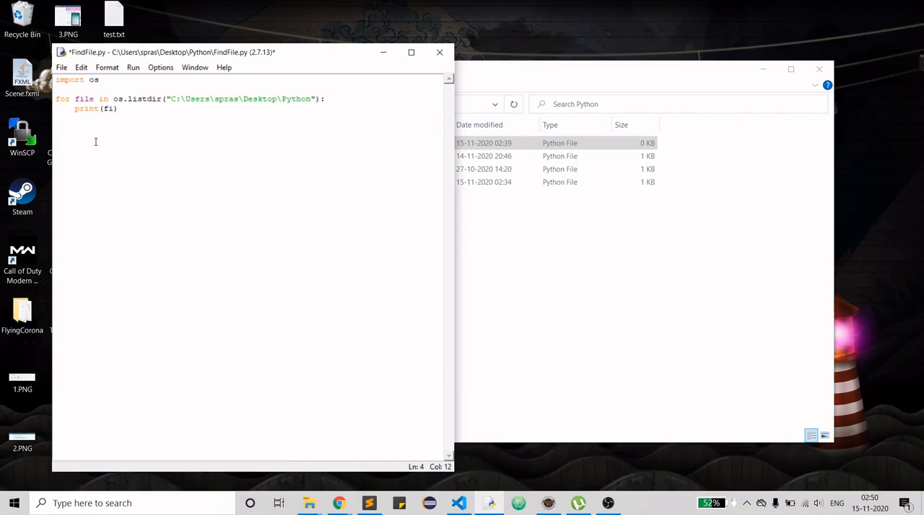
{"action": "type", "text": "le"}
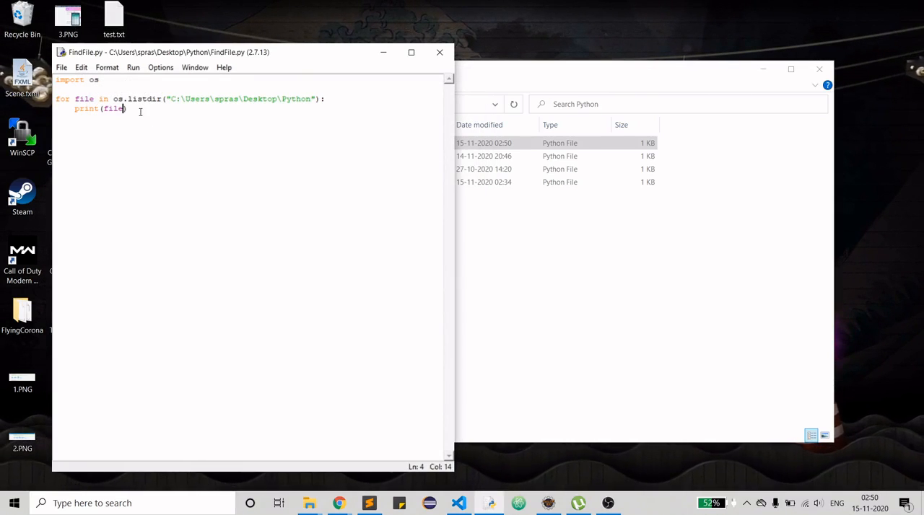
{"action": "left_click", "coordinate": [326, 98]}
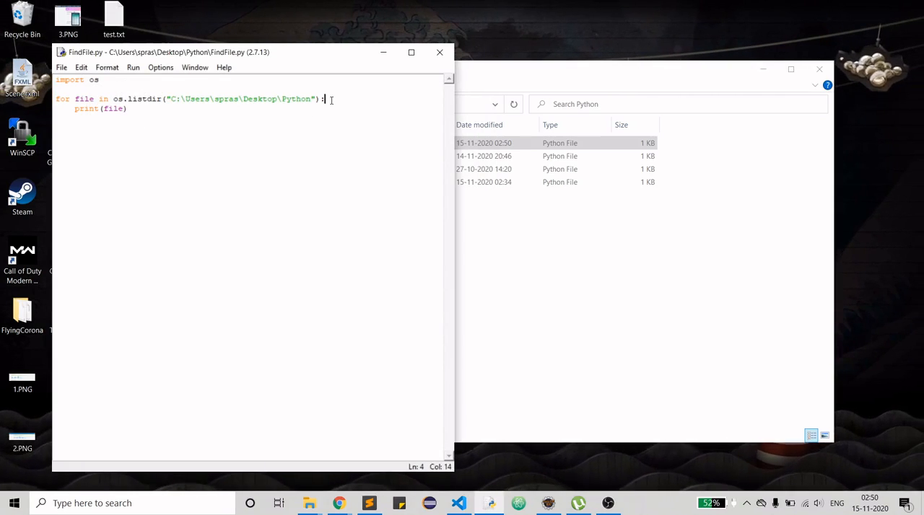
{"action": "type", "text": "fi"}
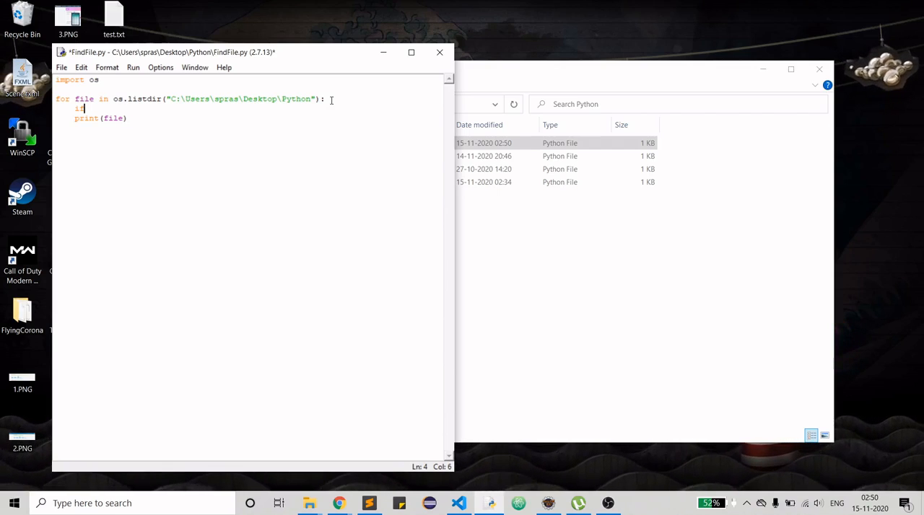
Add if file.startswith("test"): so only test files are printed, then save
{"action": "type", "text": "file."}
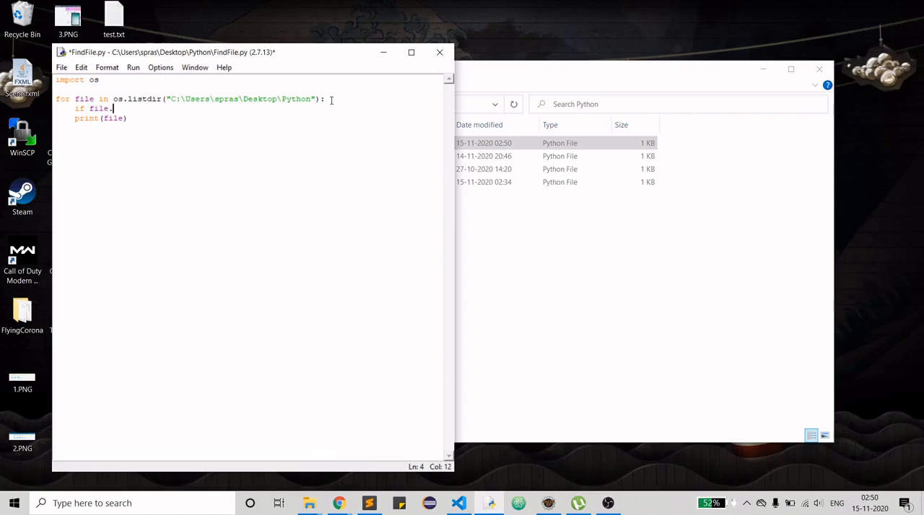
{"action": "type", "text": "starts"}
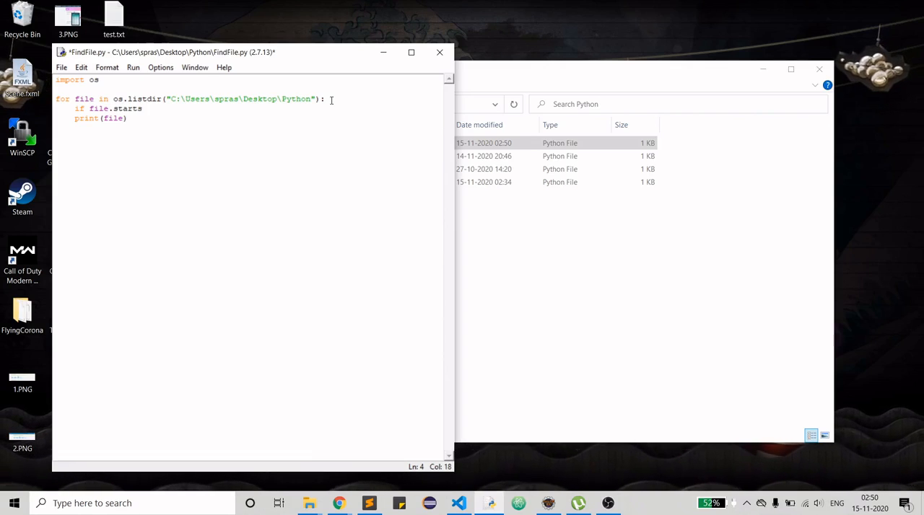
{"action": "type", "text": "wit"}
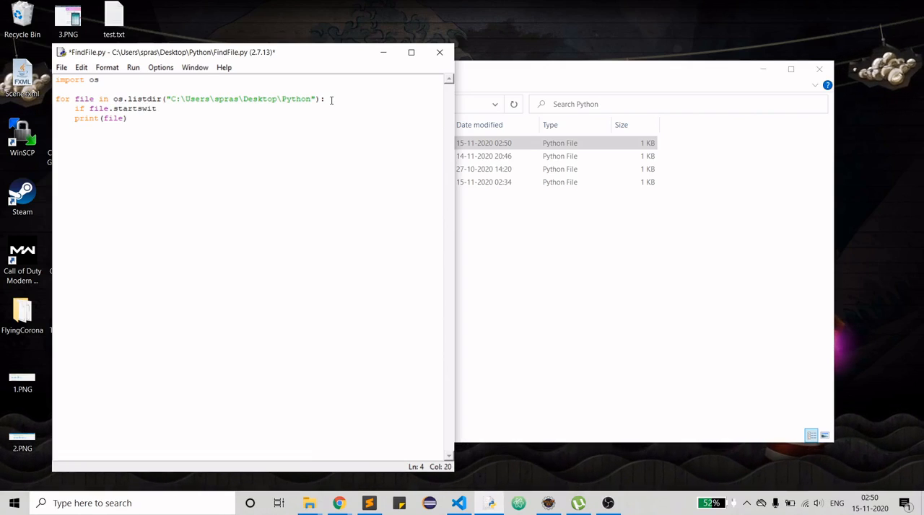
{"action": "type", "text": "h(\"test"}
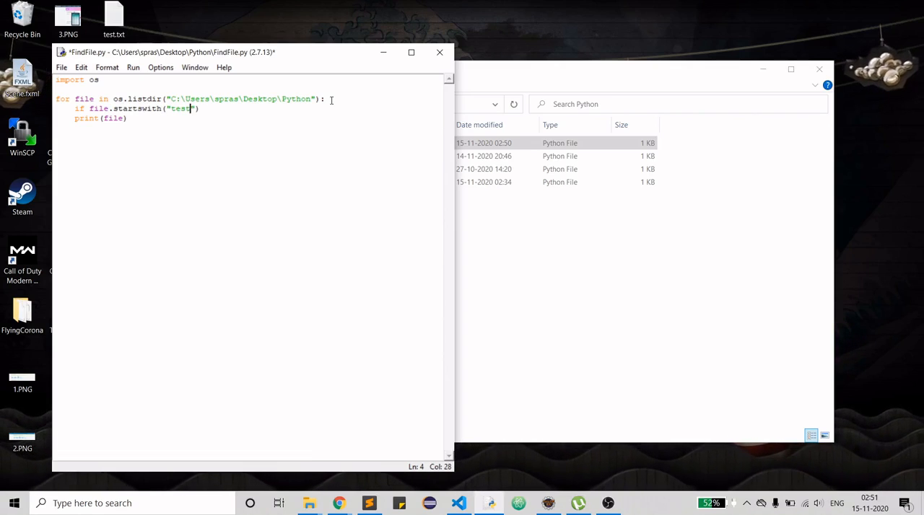
{"action": "type", "text": ":"}
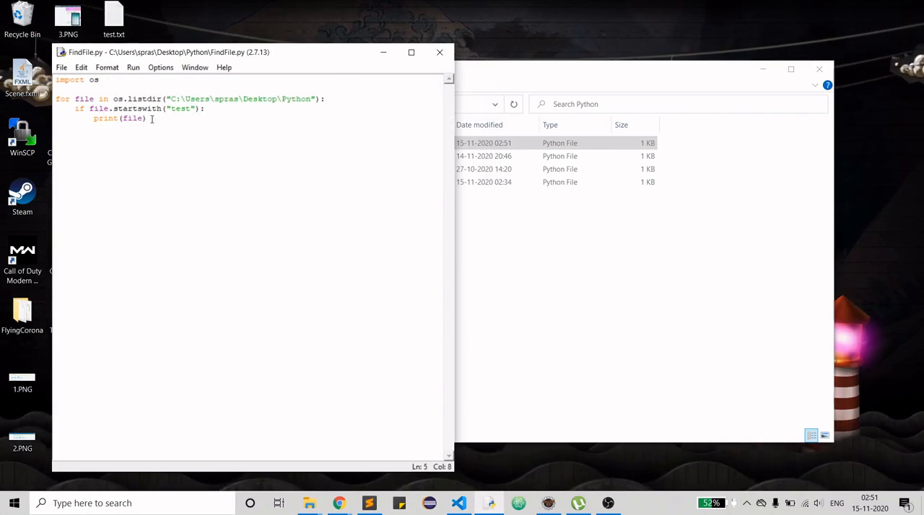
{"action": "left_click", "coordinate": [208, 108]}
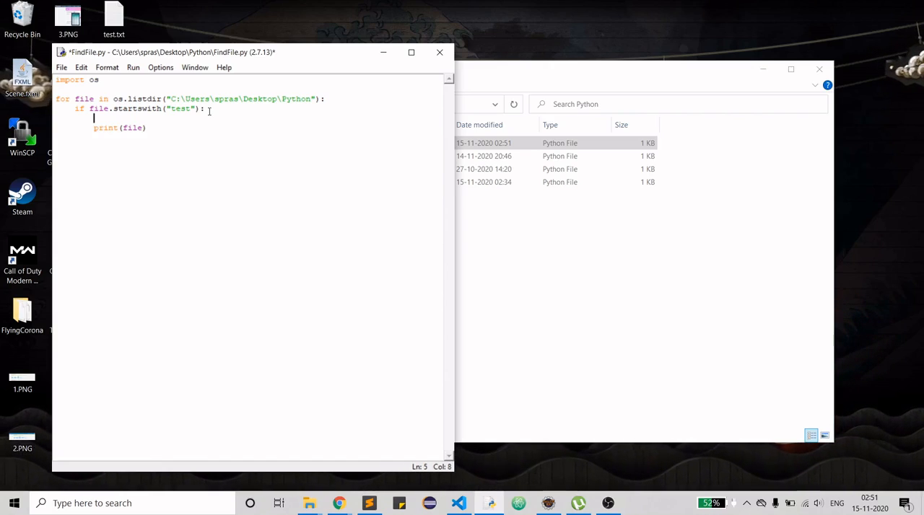
Set exFile = os.path.join("C:\Users\spras\Desktop\Python", file) inside the condition
{"action": "type", "text": "exi"}
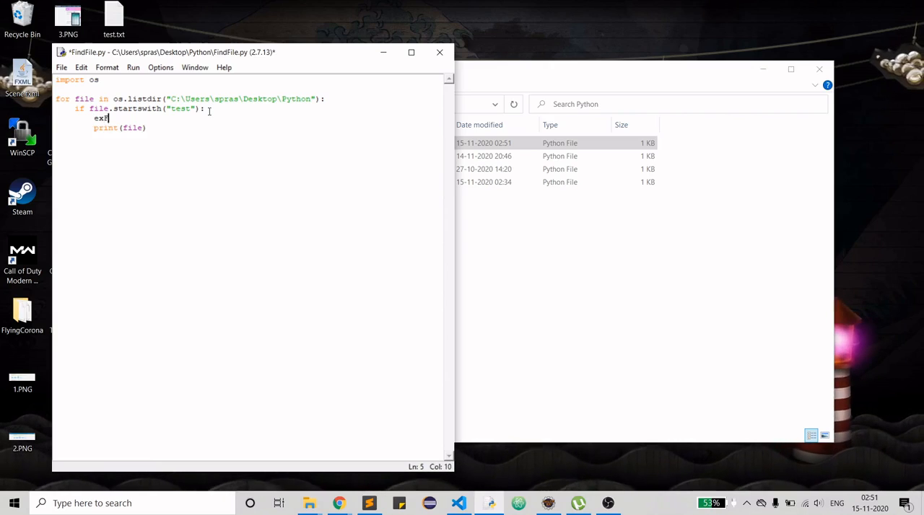
{"action": "type", "text": "ile ="}
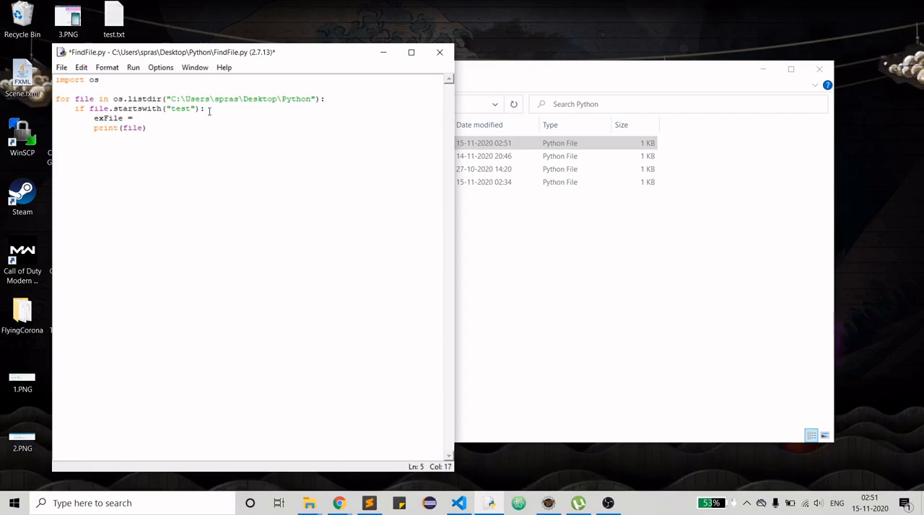
{"action": "type", "text": "os.path"}
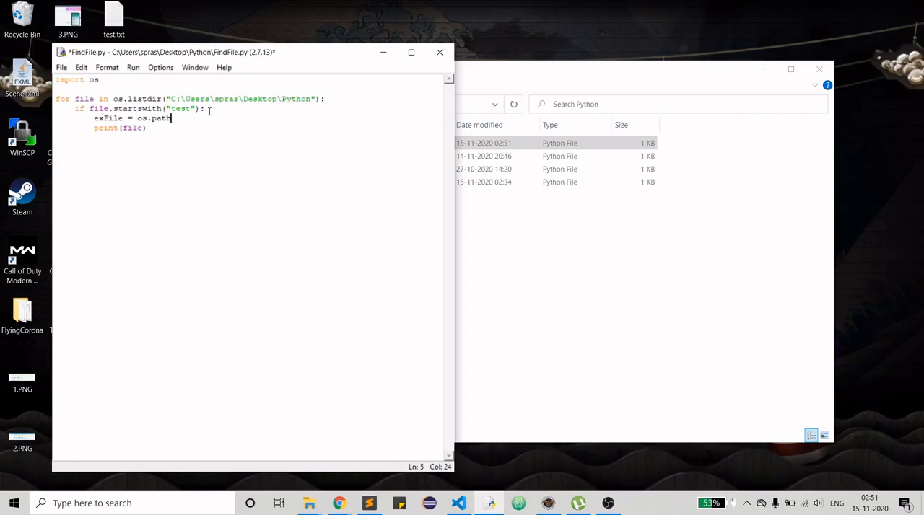
{"action": "type", "text": ".join"}
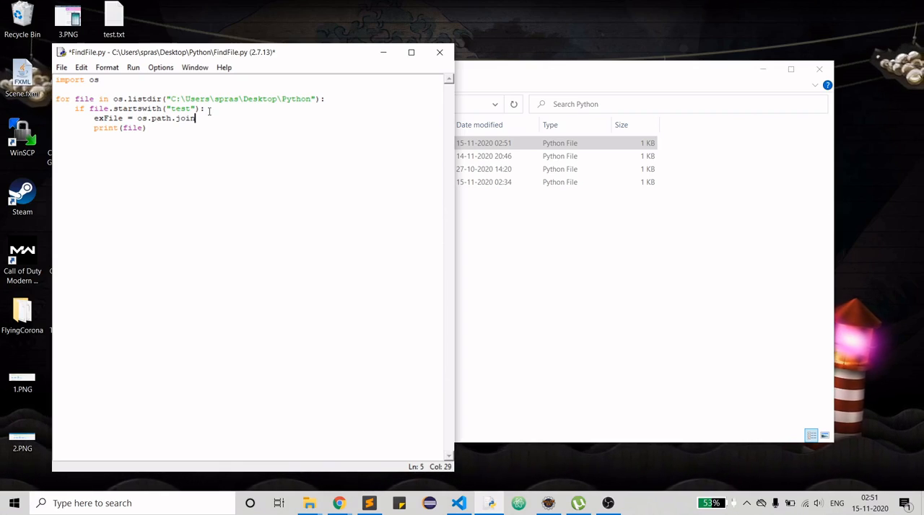
{"action": "type", "text": "()"}
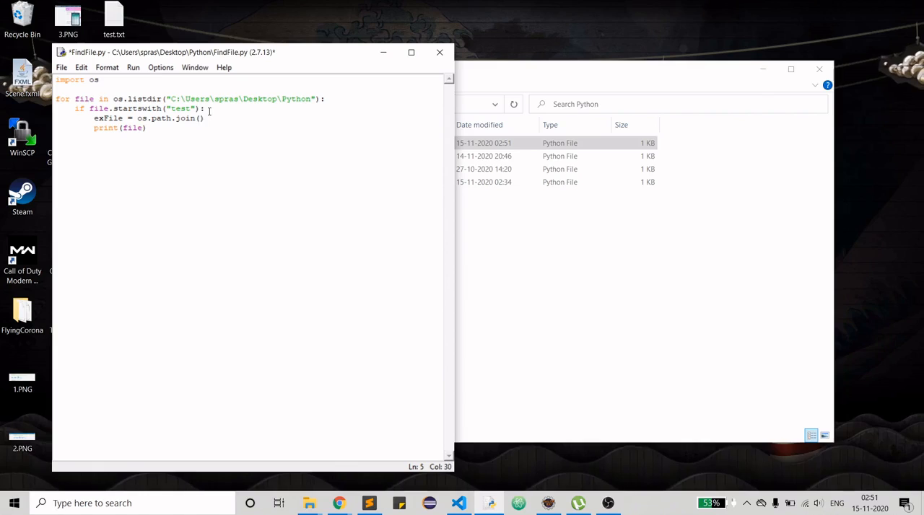
{"action": "type", "text": "\"C:\\Users\\spras\\Desktop\\Python\""}
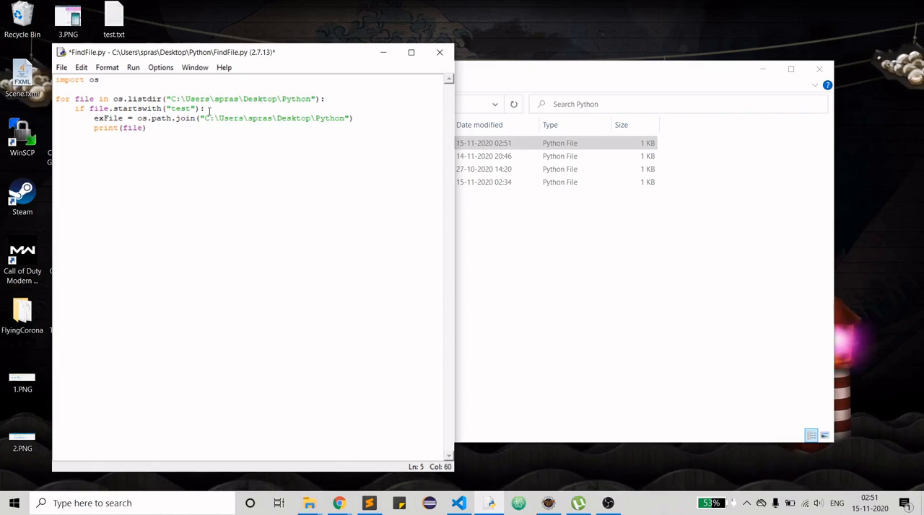
{"action": "type", "text": ", fil"}
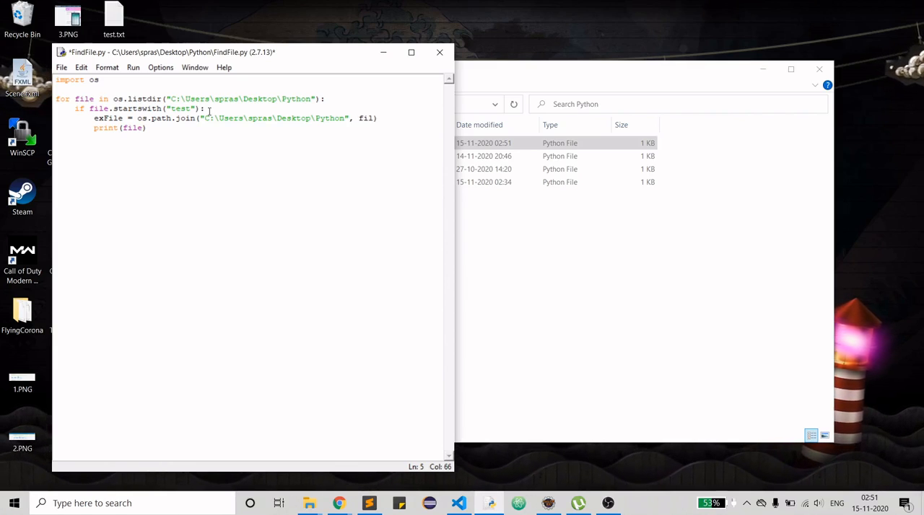
{"action": "type", "text": "e"}
{"action": "left_click", "coordinate": [248, 127]}
{"action": "type", "text": "exF"}
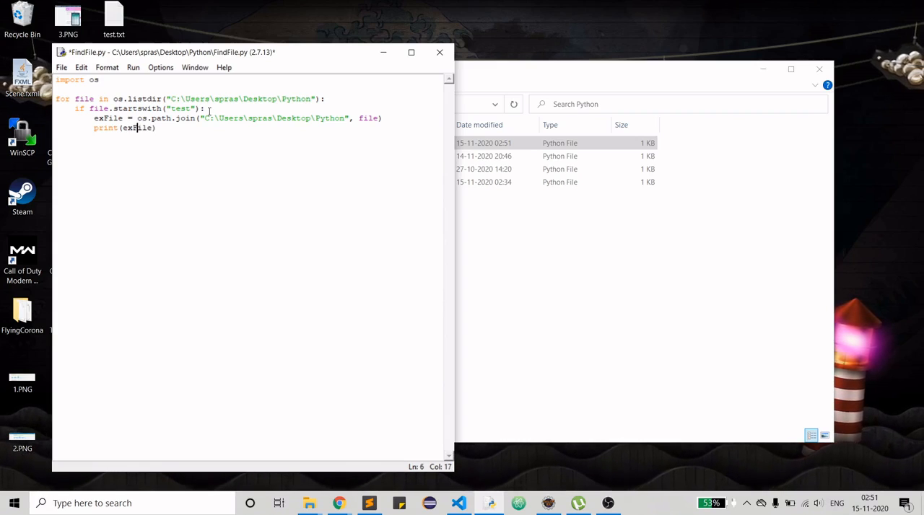
Delete the print(file) line below the exFile assignment
{"action": "left_click", "coordinate": [133, 67]}
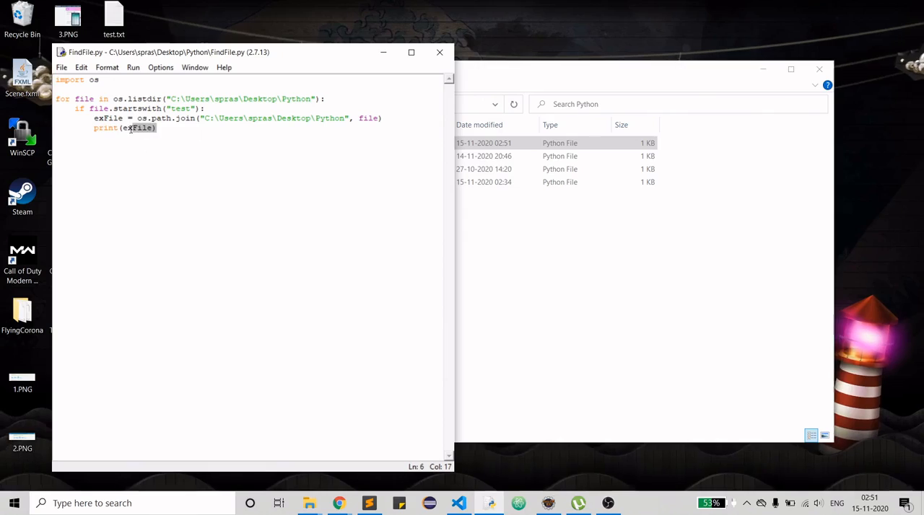
{"action": "key", "text": "Backspace"}
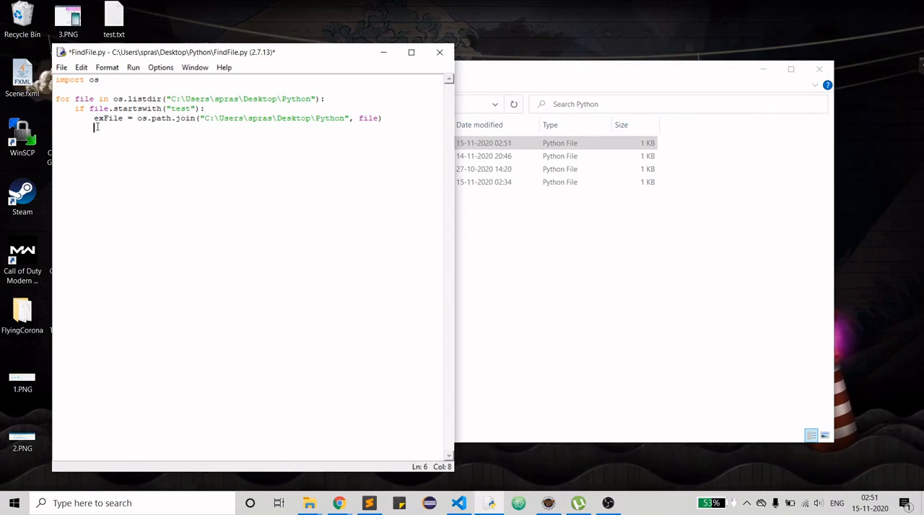
Add exec(open(exFile).read()) to run the matching file, and begin the break line
{"action": "type", "text": "exec"}
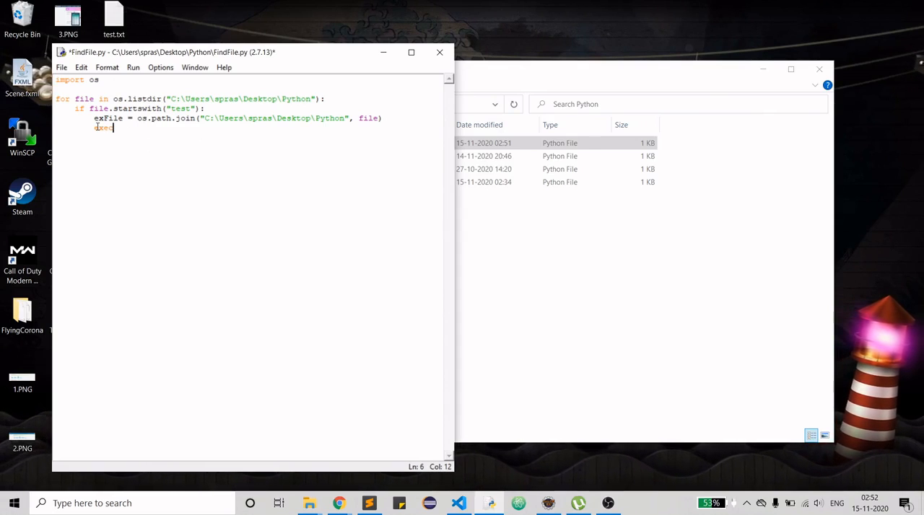
{"action": "type", "text": "("}
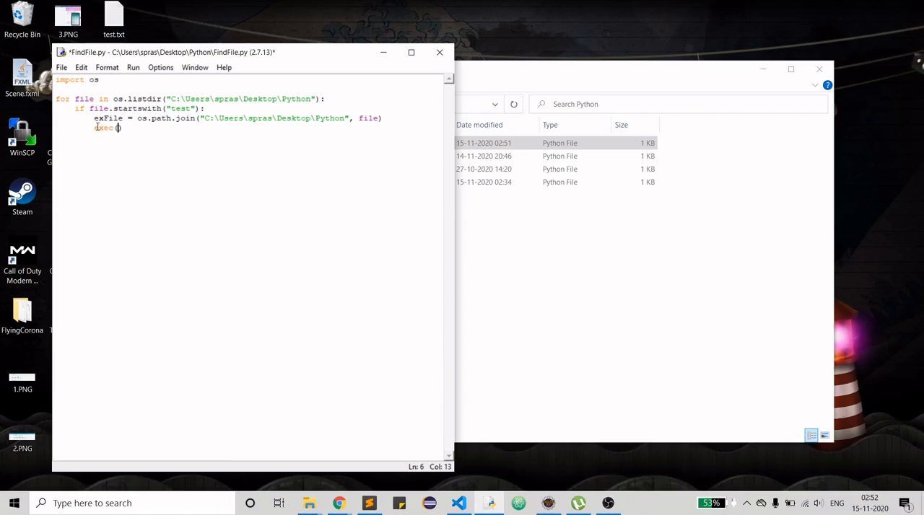
{"action": "type", "text": "open("}
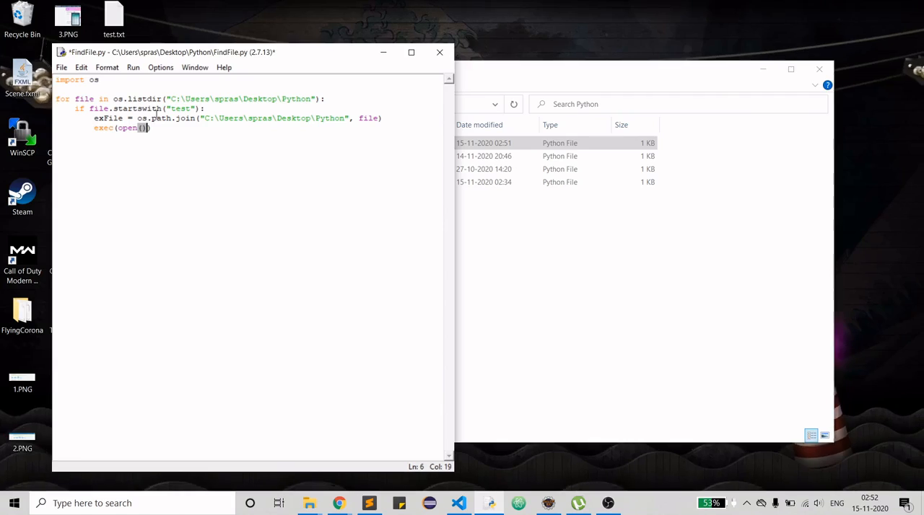
{"action": "mouse_move", "coordinate": [350, 115]}
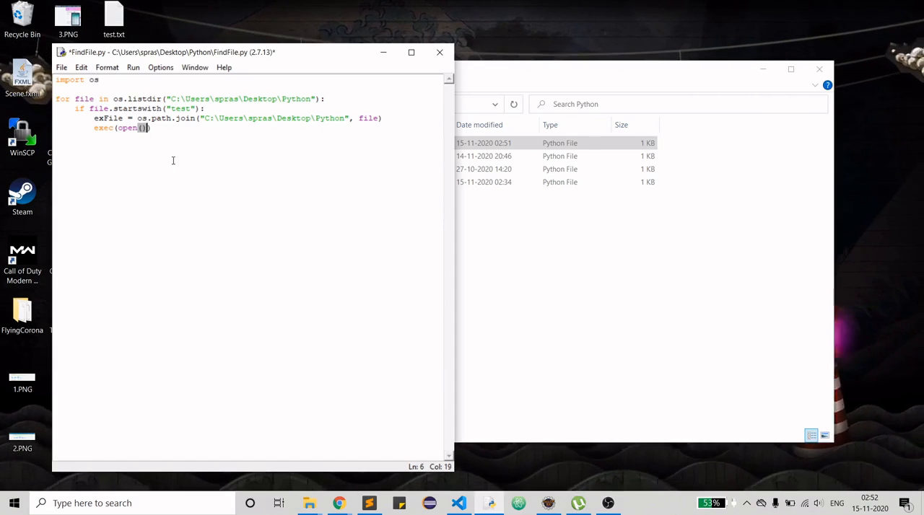
{"action": "key", "text": "Return"}
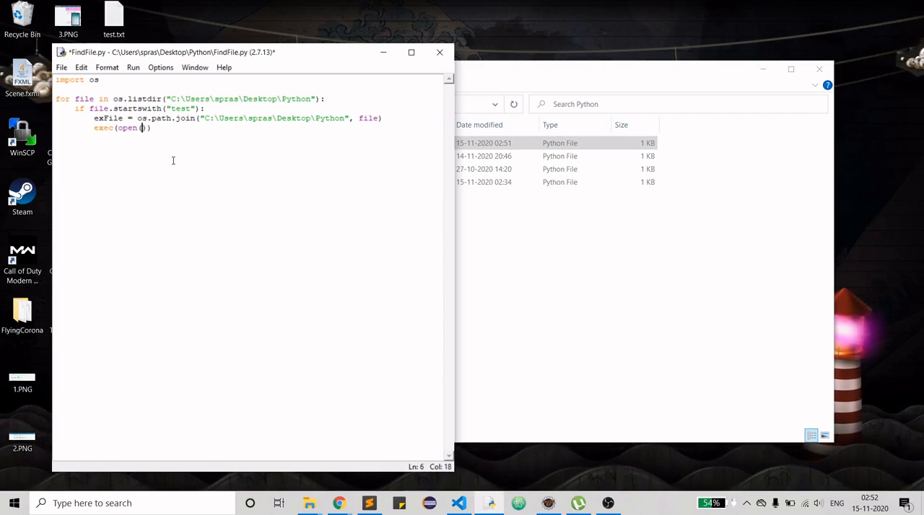
{"action": "type", "text": "exFile"}
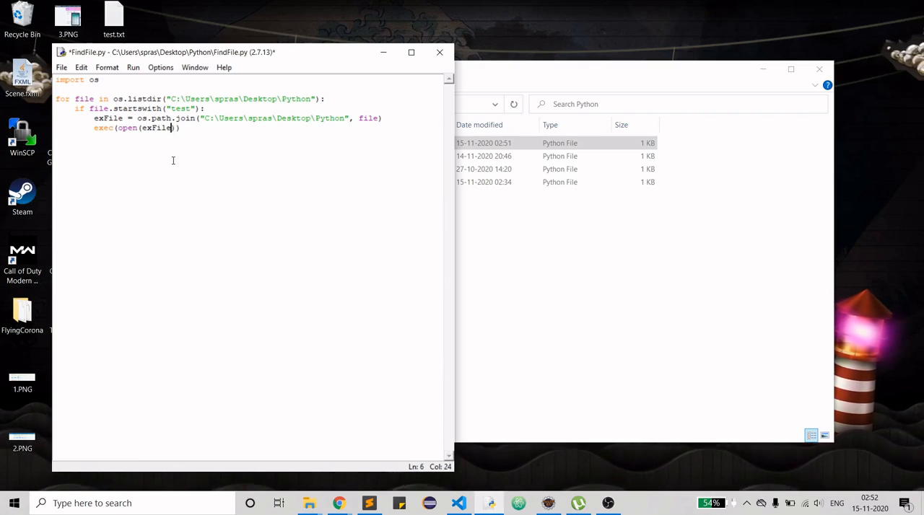
{"action": "type", "text": ")"}
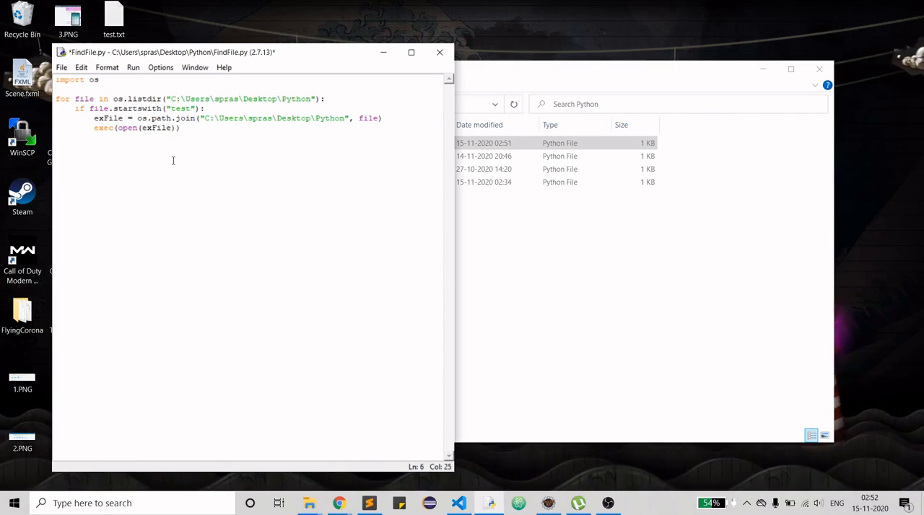
{"action": "type", "text": ".read()"}
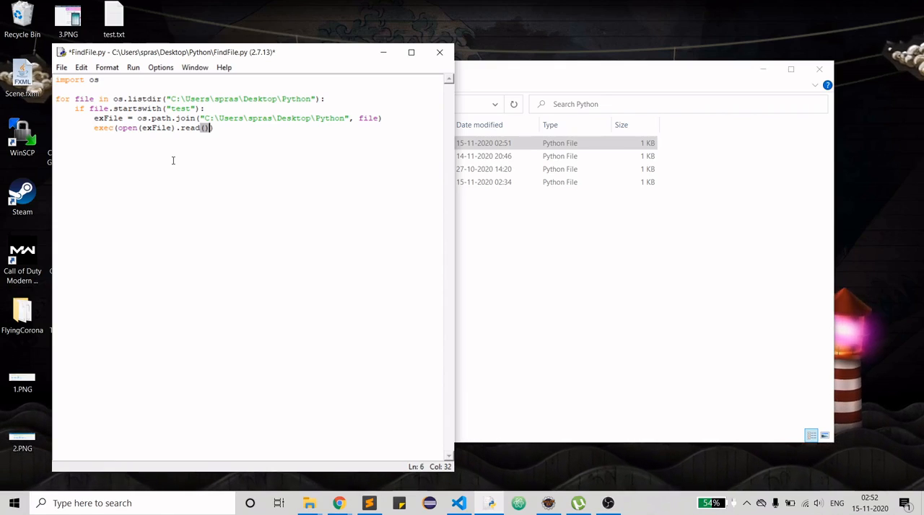
{"action": "type", "text": ")"}
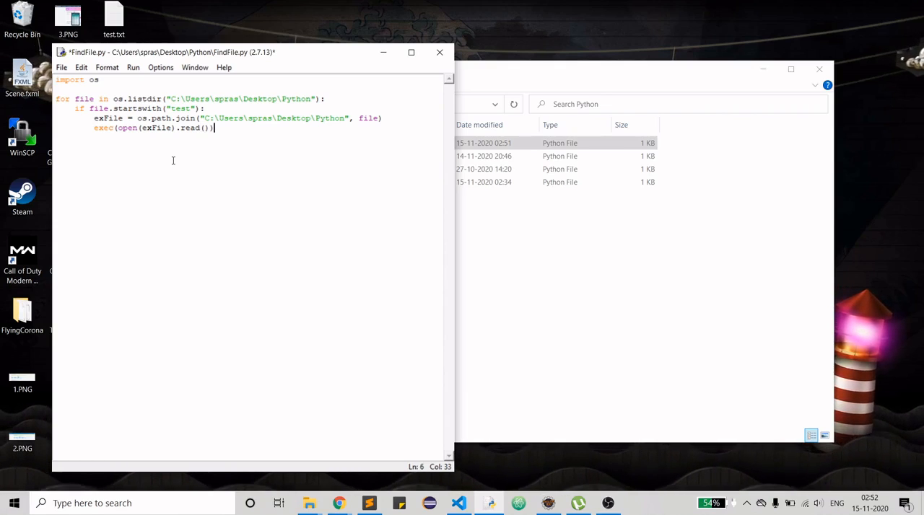
{"action": "type", "text": "break"}
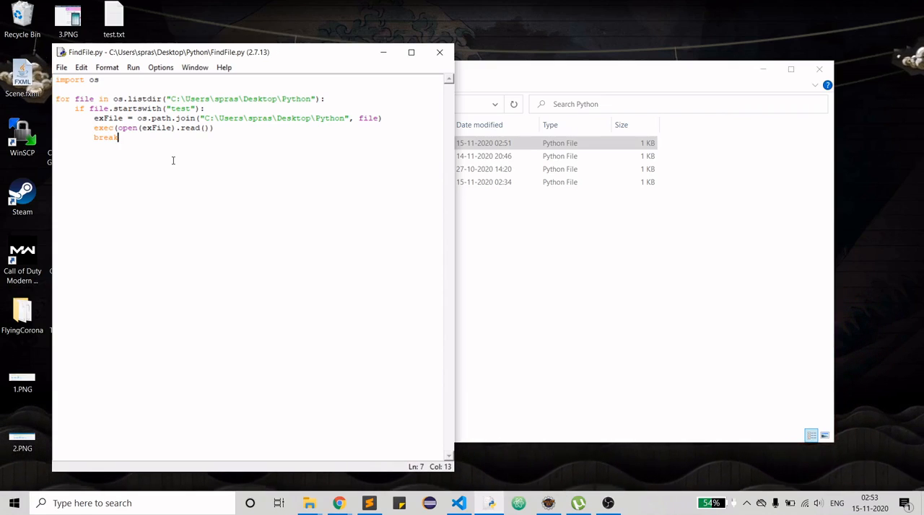
Finish the break after exec and save FindFile.py
{"action": "key", "text": "f5"}
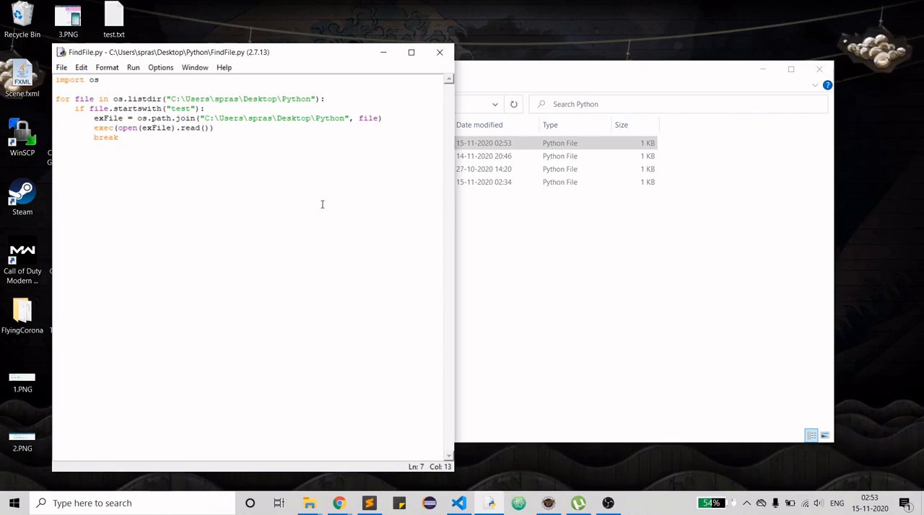
{"action": "left_click", "coordinate": [118, 139]}
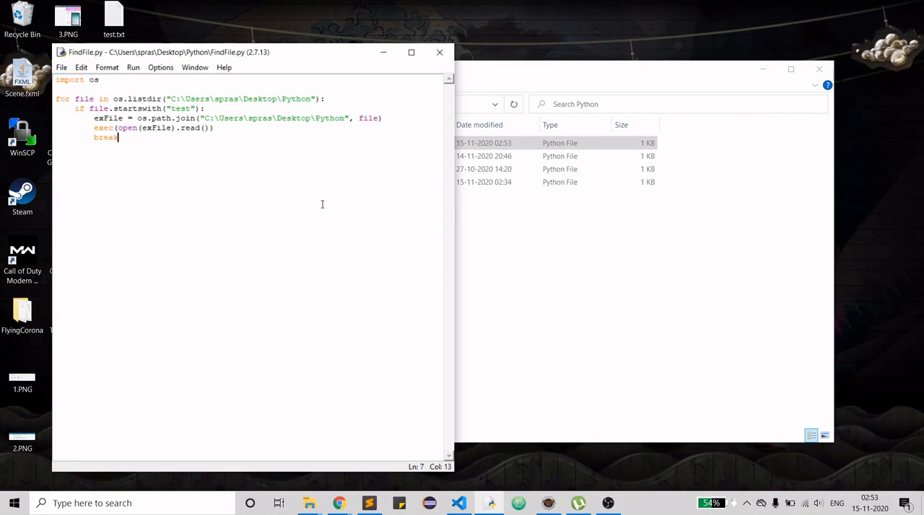